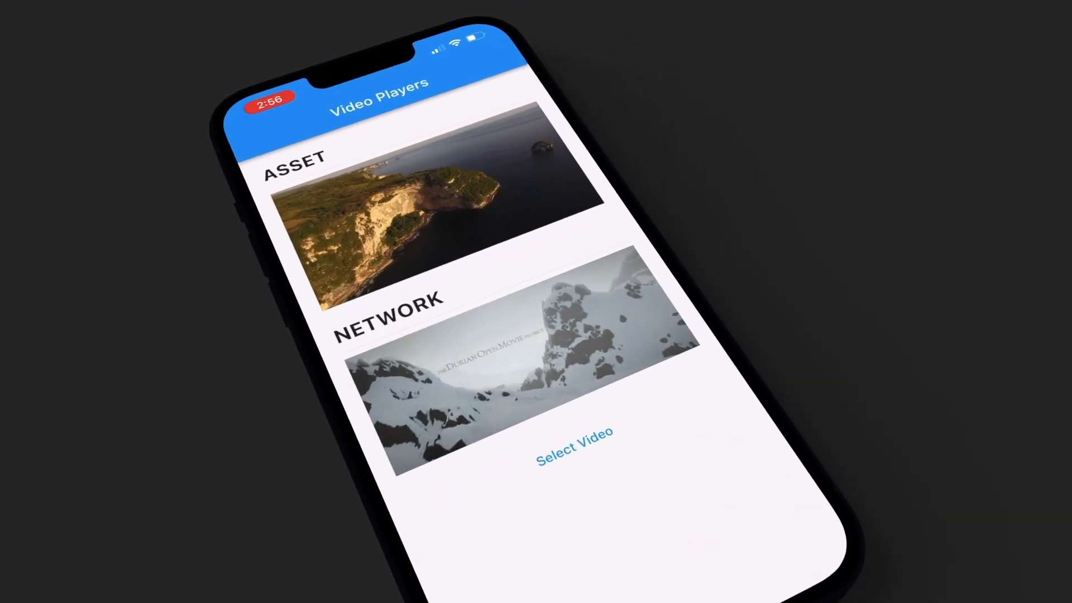
# Locate the Android manifest and iOS Info.plist for the transport security key by searching 'androidm'.
pyautogui.click(572, 440)
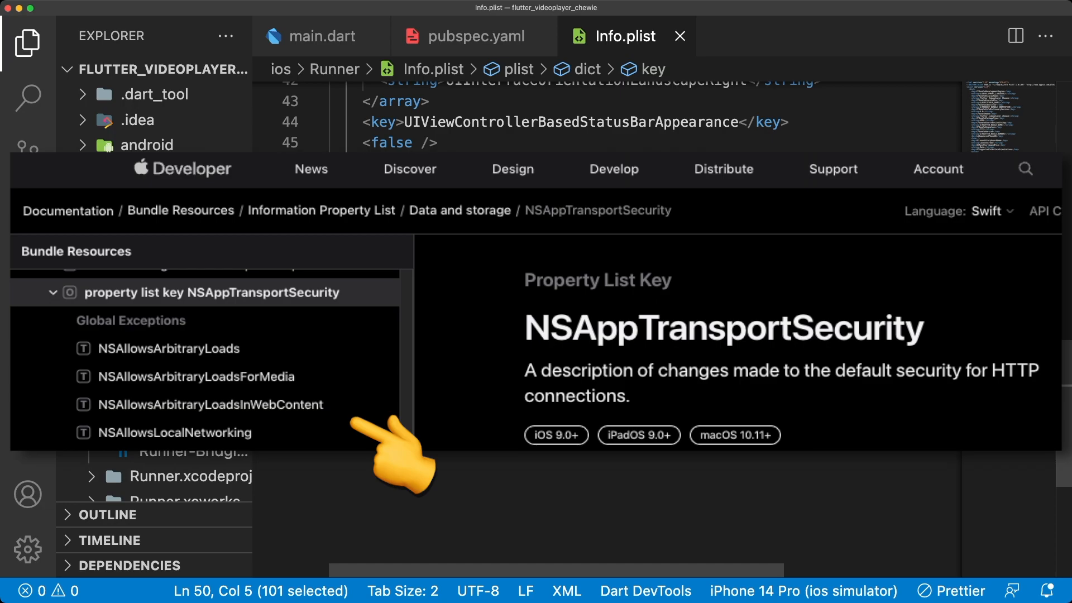
pyautogui.write('androidm')
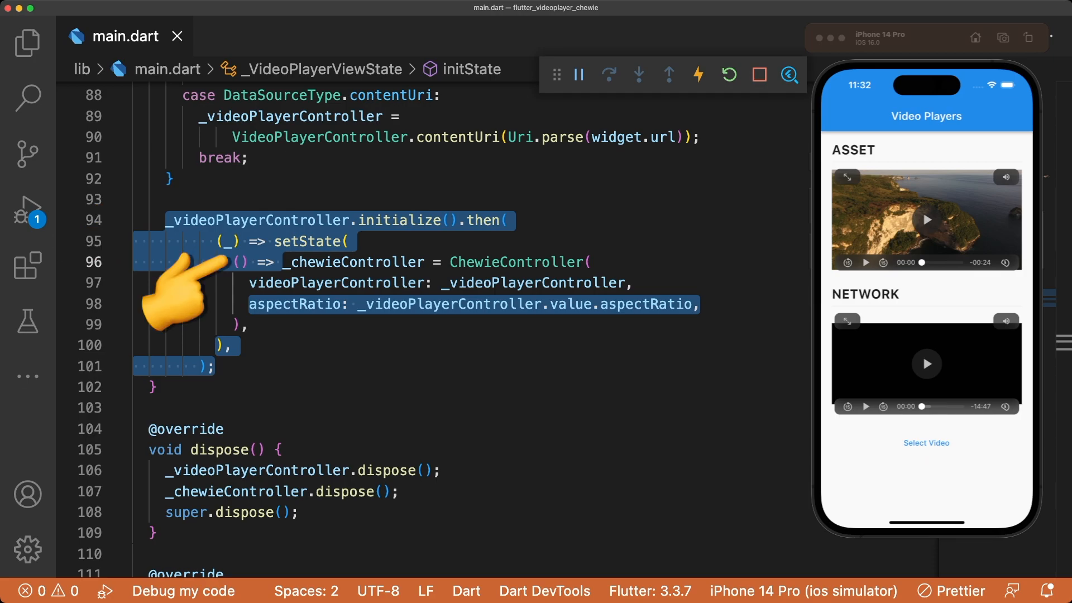
# Review the Chewie AspectRatio build code and choose a photo-library video via Select Video in the simulator.
pyautogui.scroll(-3)
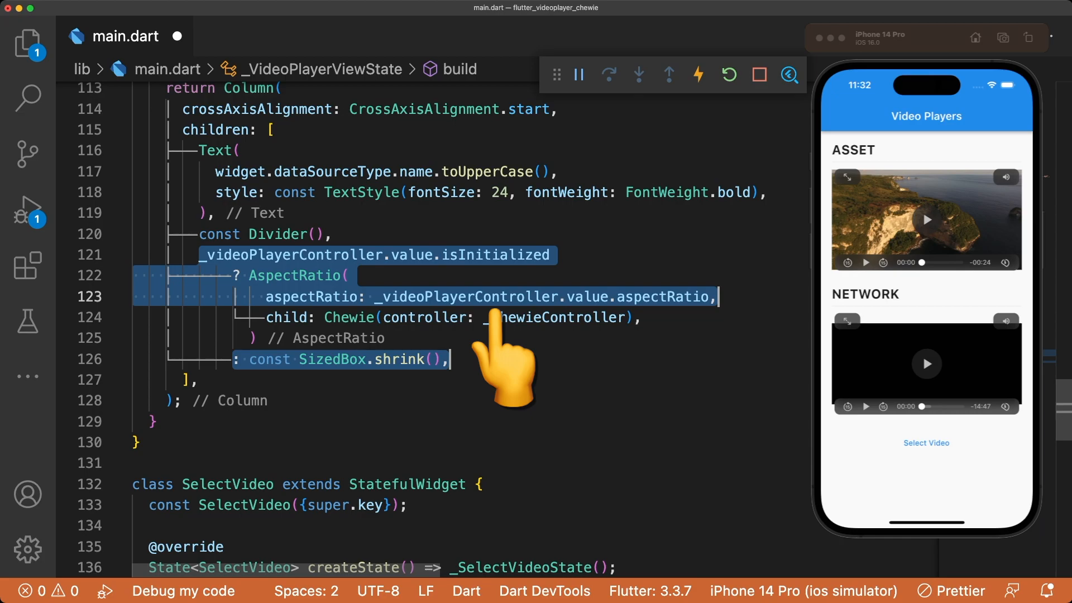
pyautogui.click(925, 442)
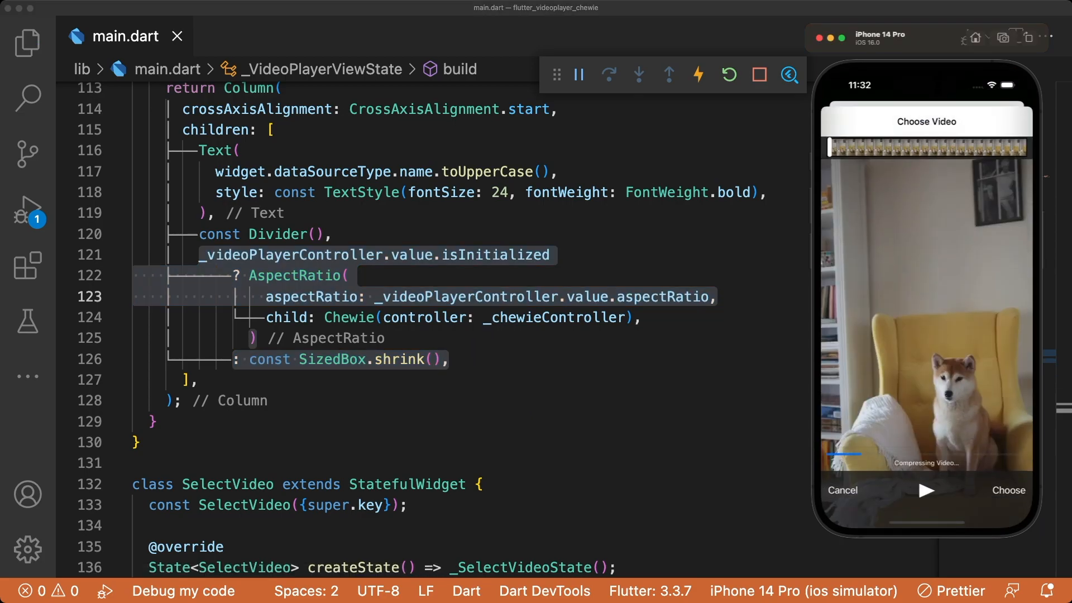